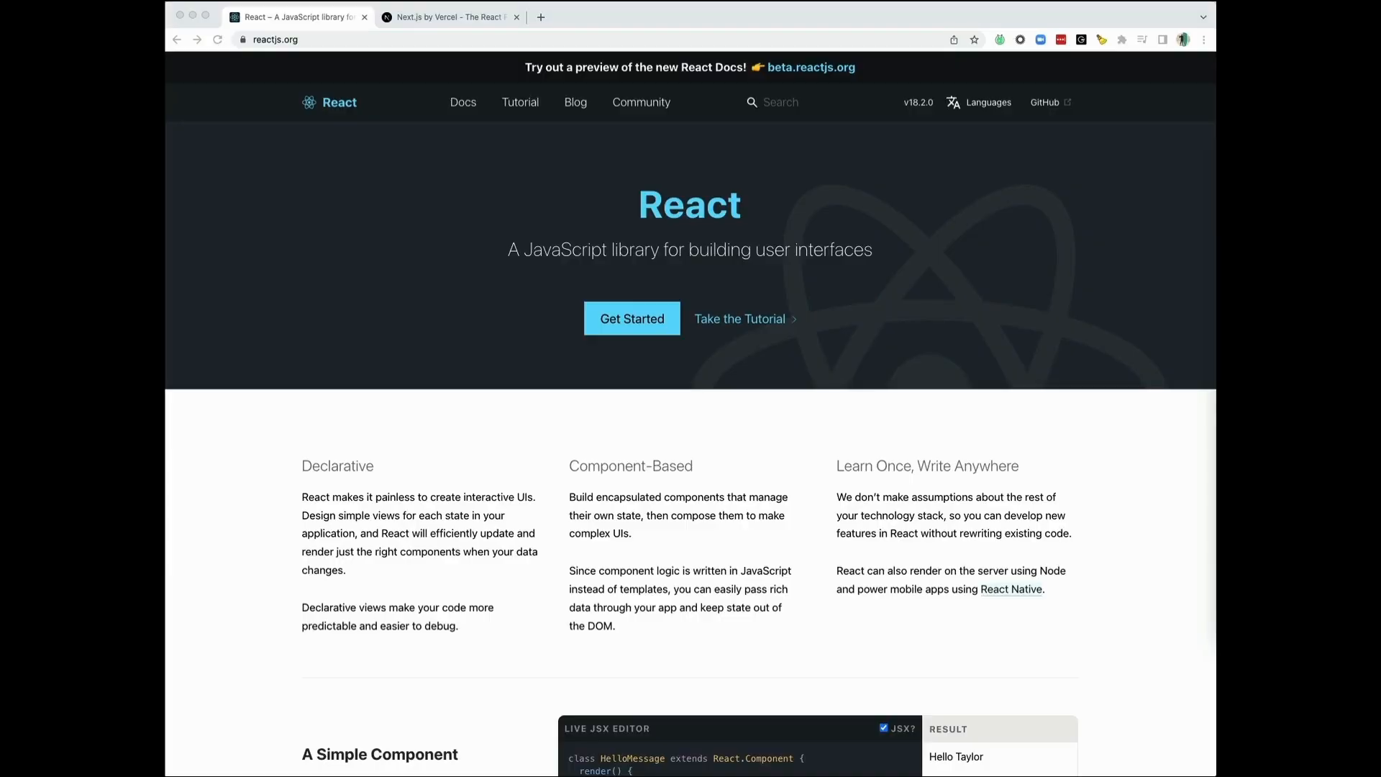
Switch from the React homepage to the open Next.js homepage, 'The React Framework for Production'
click(449, 18)
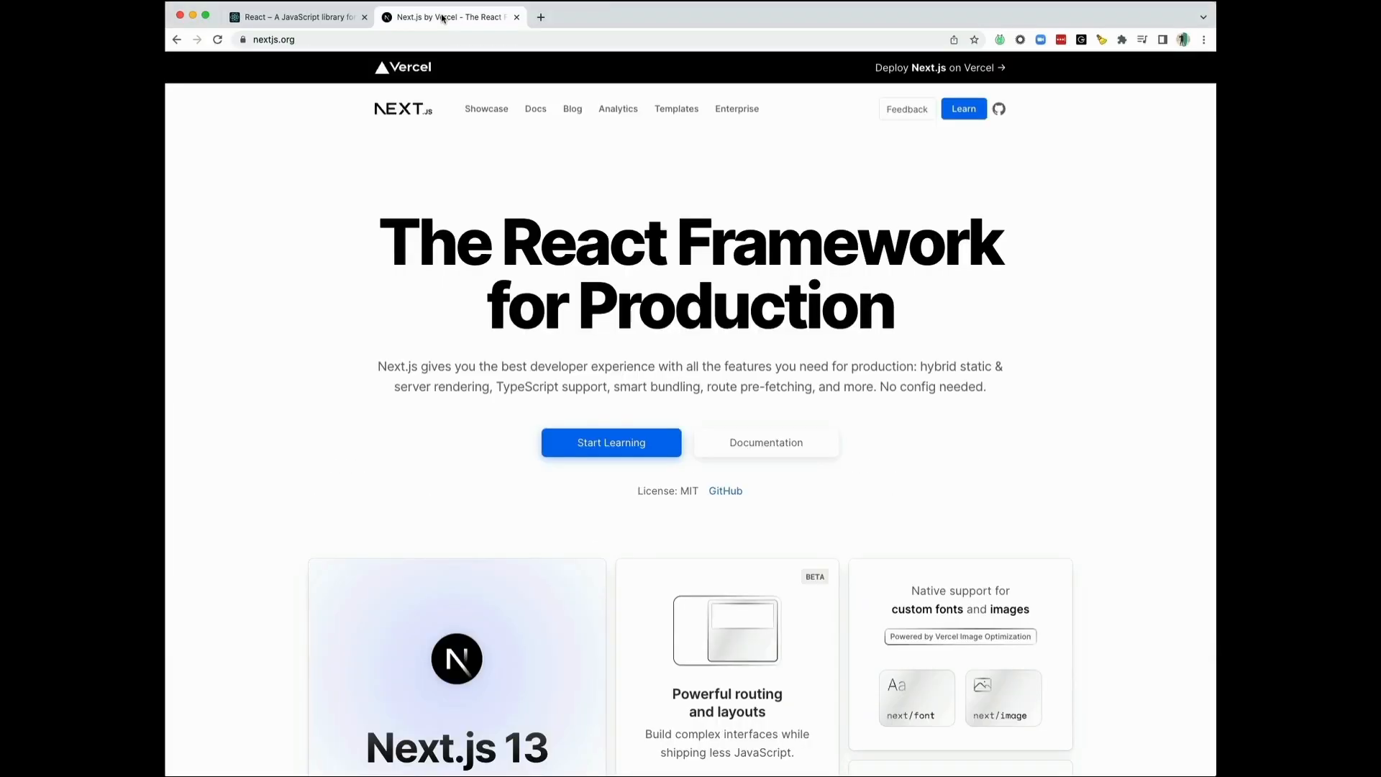